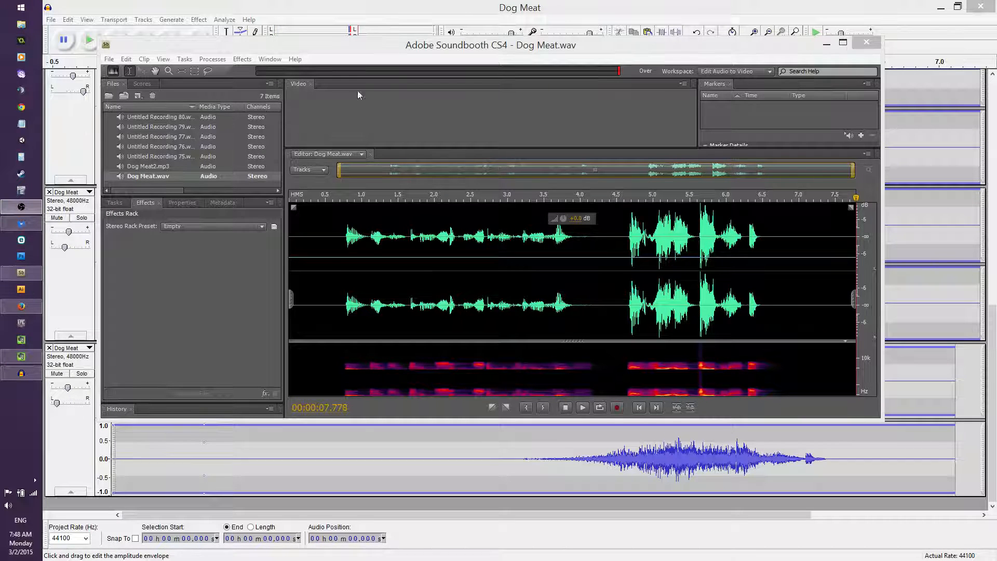
mouse_move(428, 49)
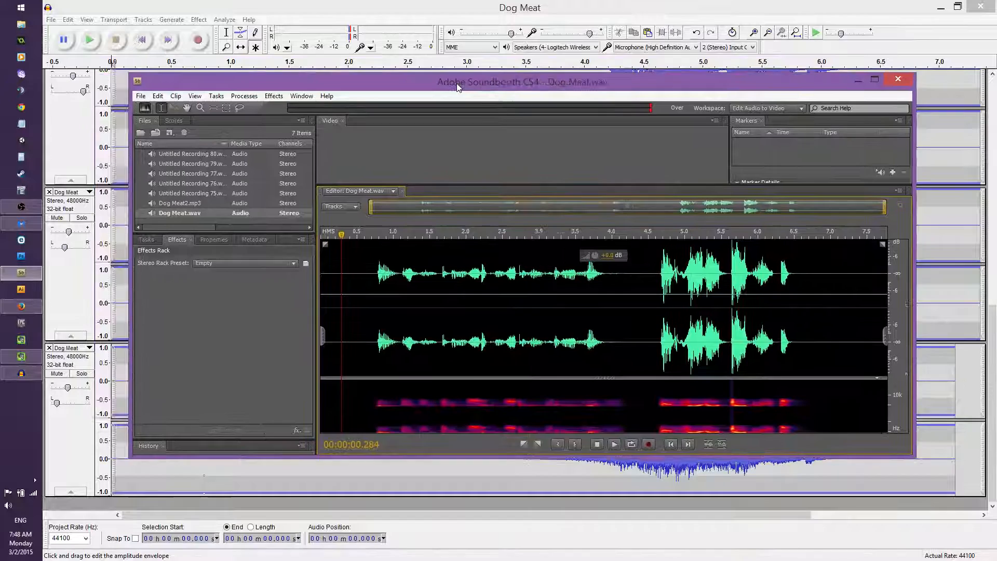
Bring the Audacity Dog Meat multitrack project forward and scroll down the track list
click(898, 78)
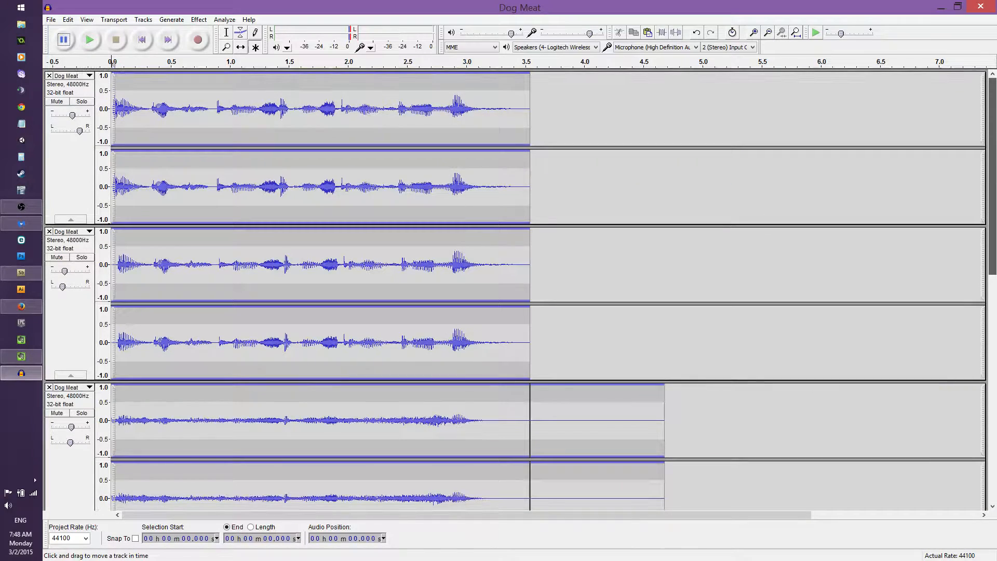
scroll(down, 3)
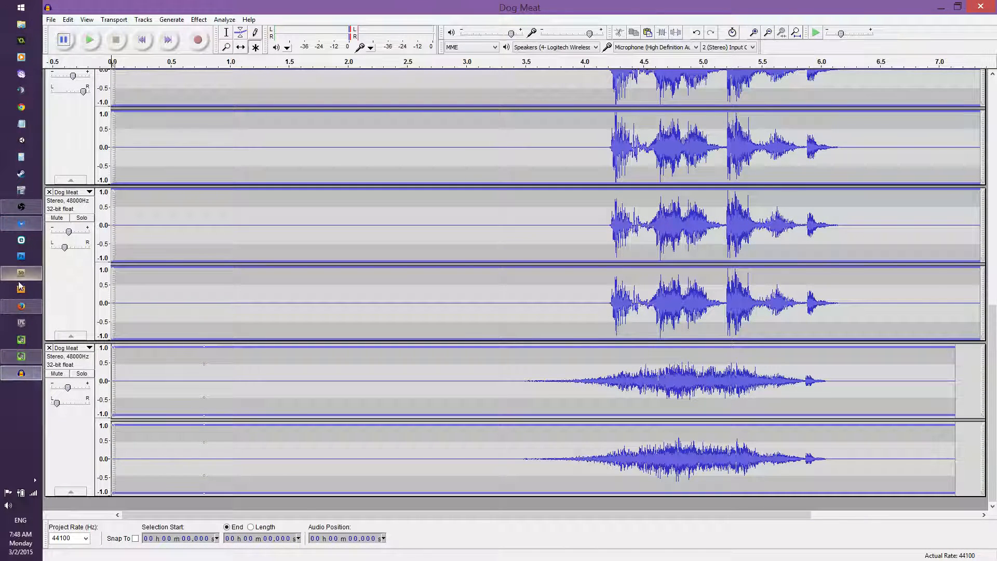
click(21, 272)
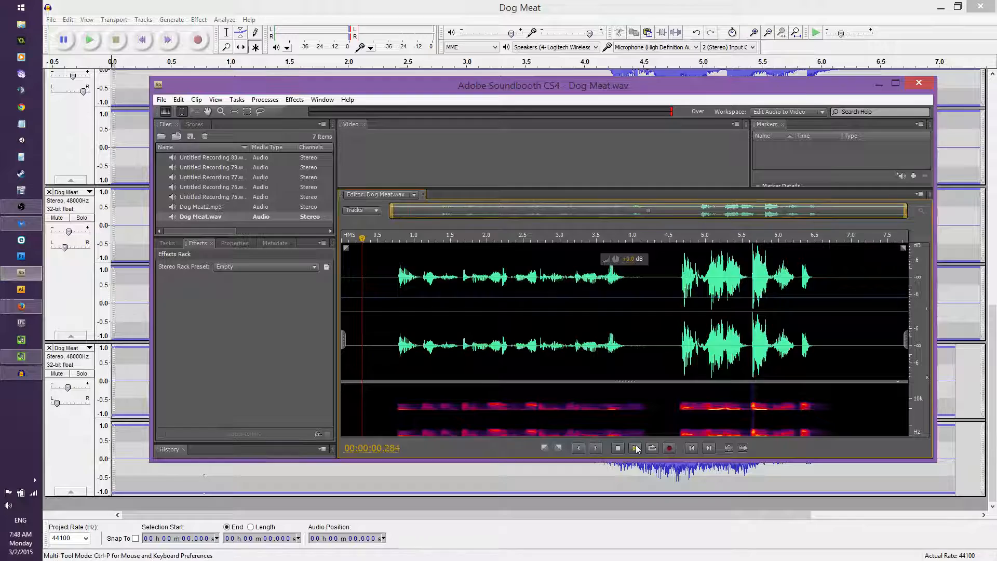
mouse_move(635, 449)
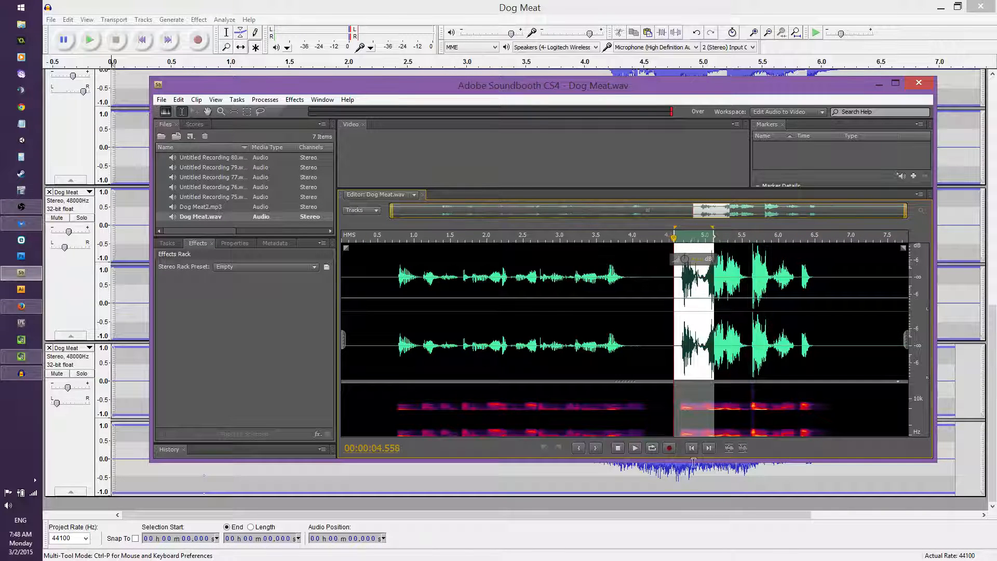
click(635, 448)
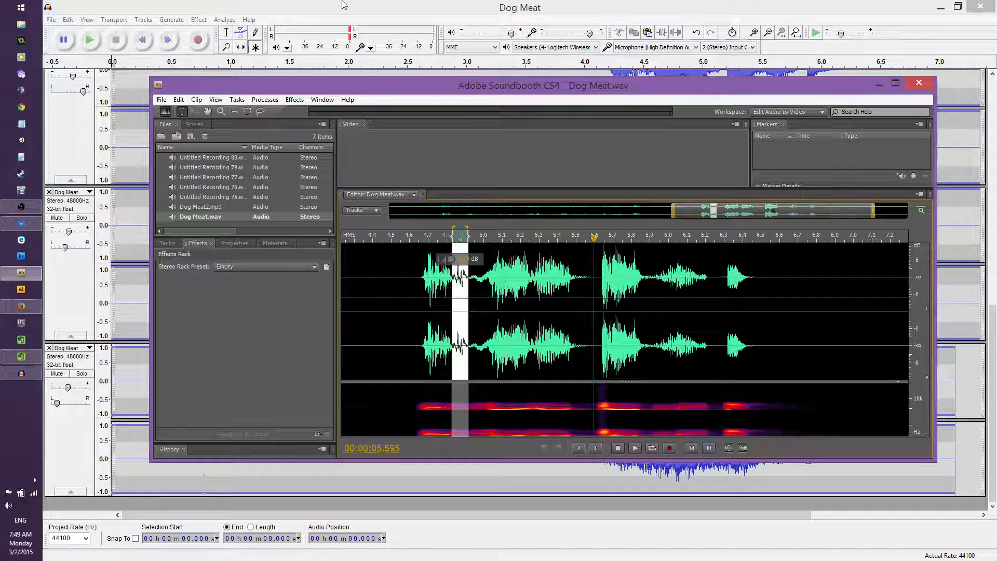
click(919, 82)
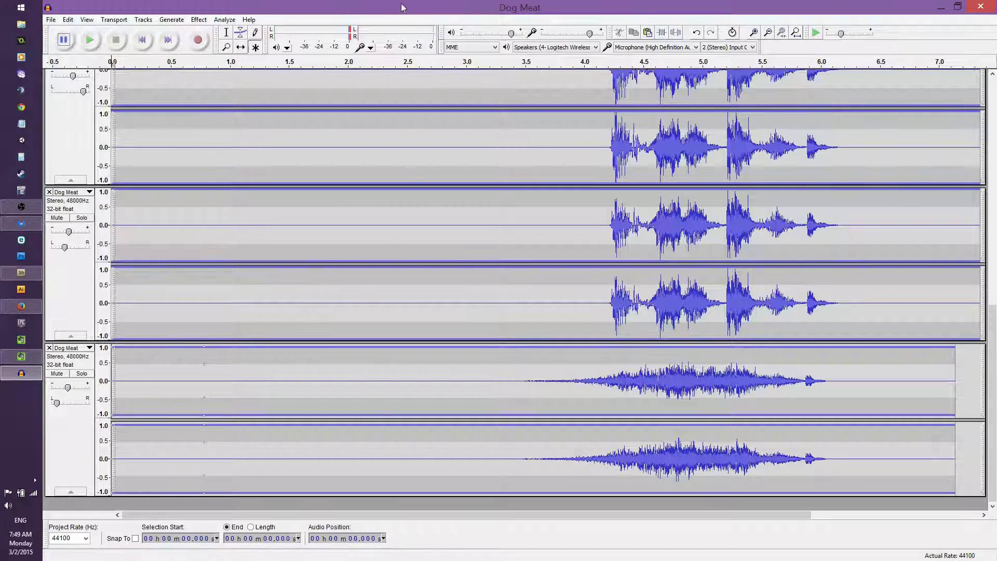
mouse_move(90, 42)
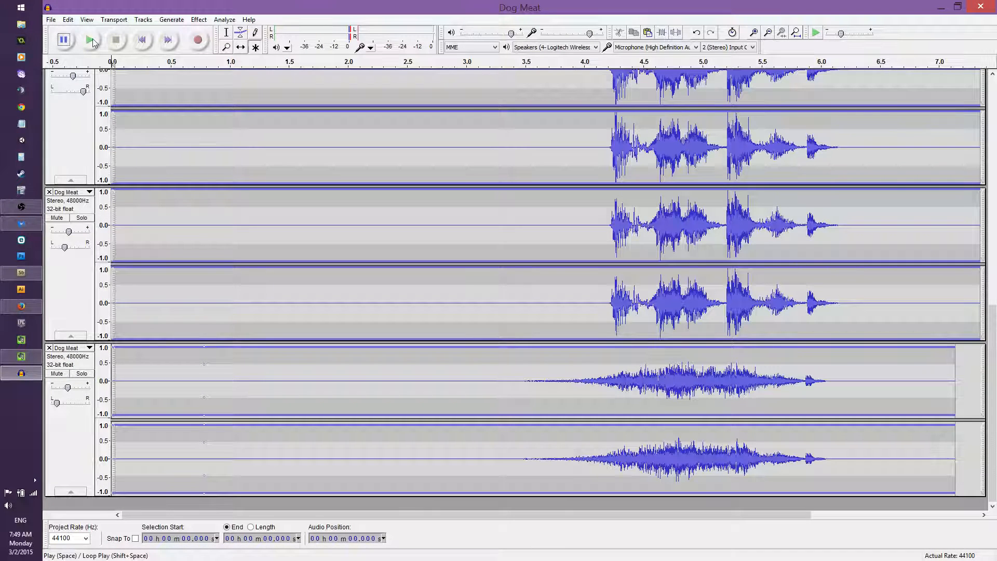
mouse_move(93, 41)
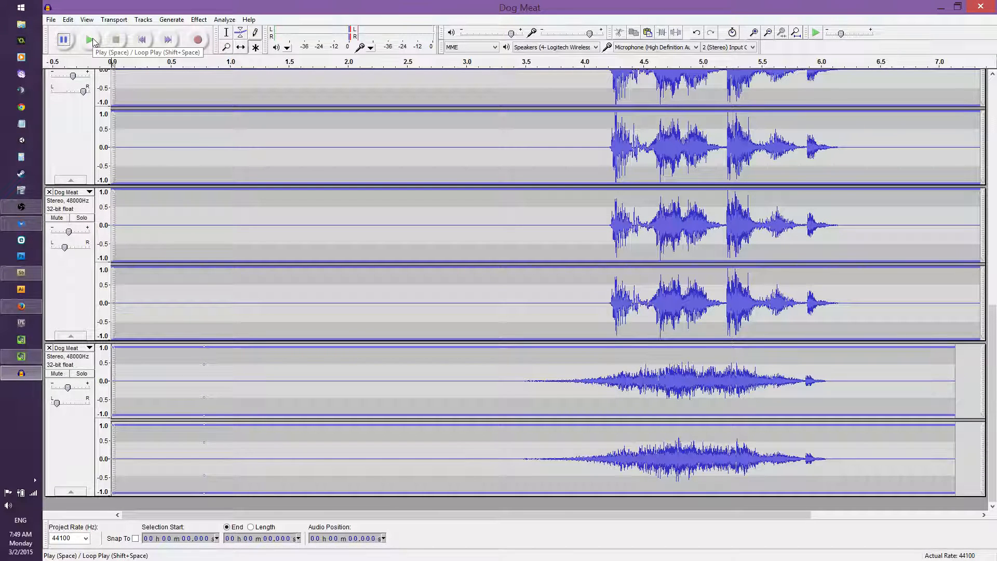
click(88, 39)
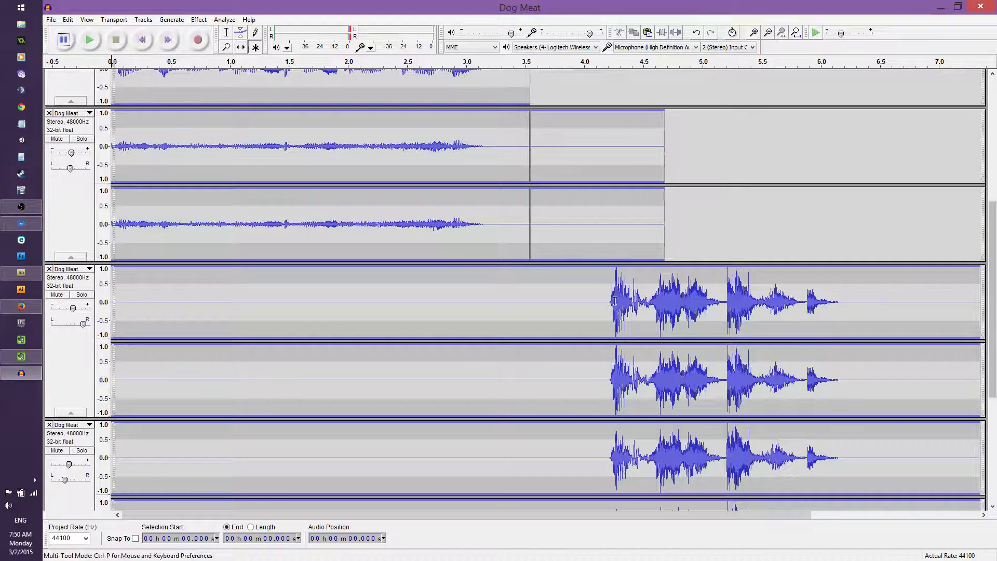
click(90, 39)
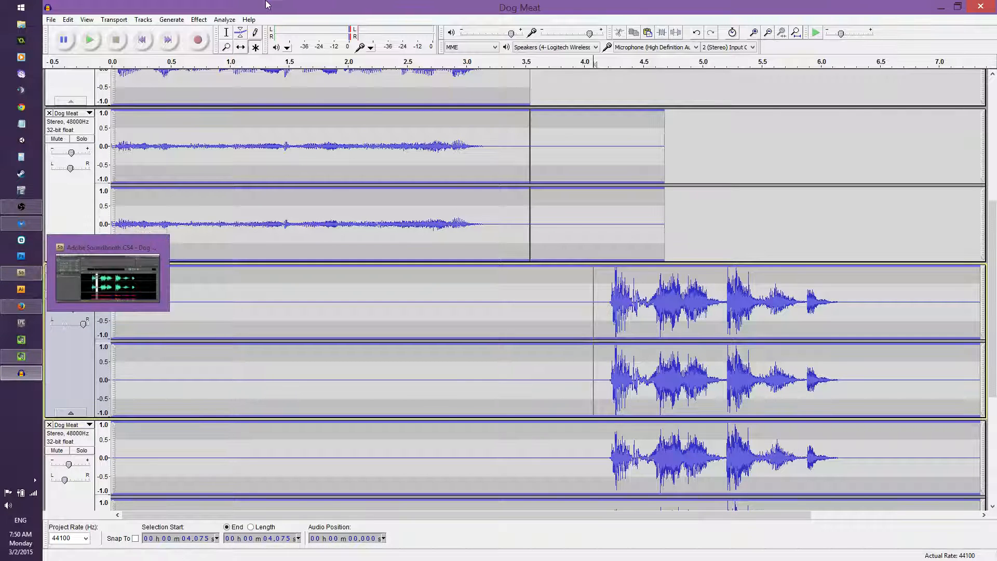
Switch to Soundbooth showing the final Dog Meat2.mp3 waveform
click(21, 307)
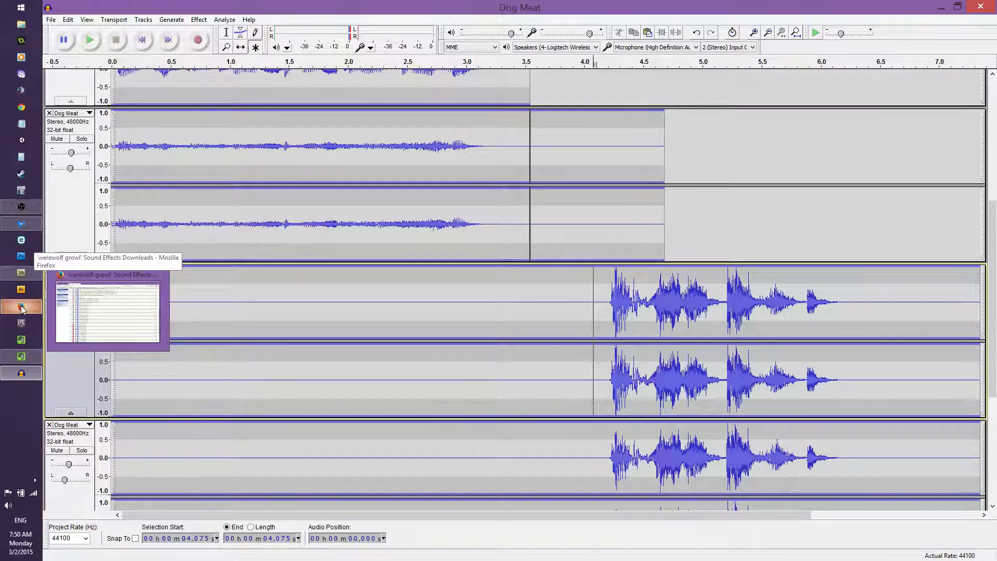
mouse_move(30, 313)
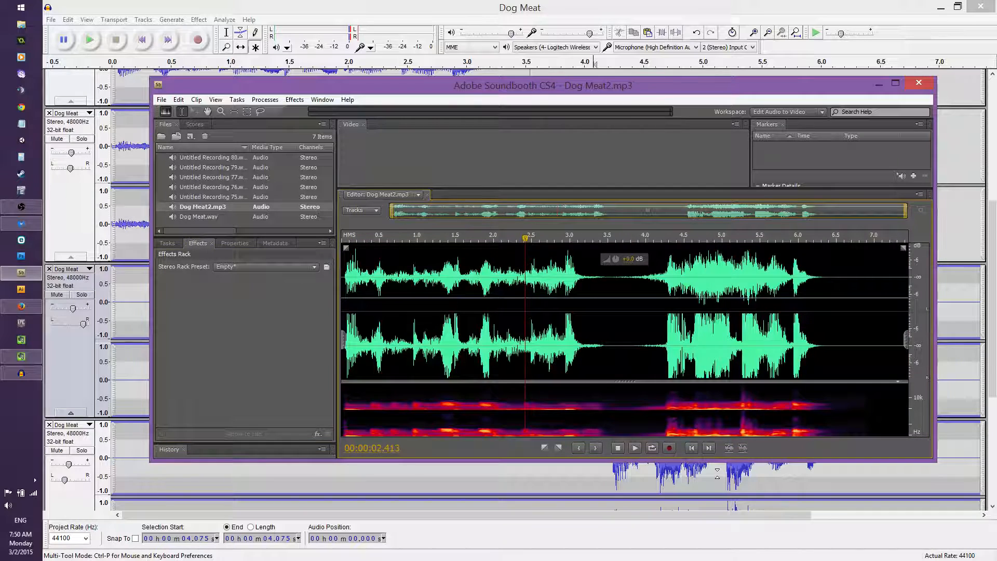
click(635, 448)
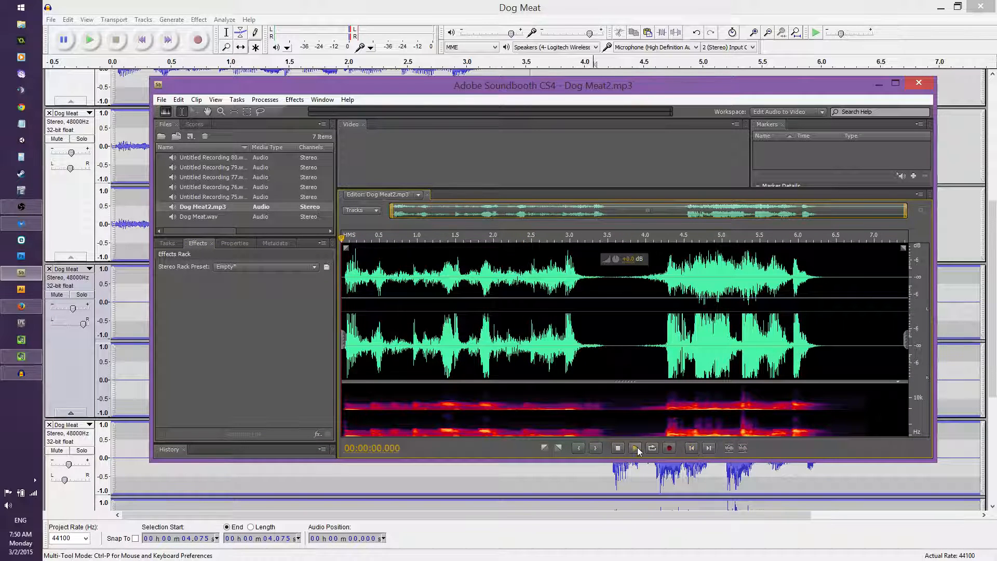
mouse_move(635, 449)
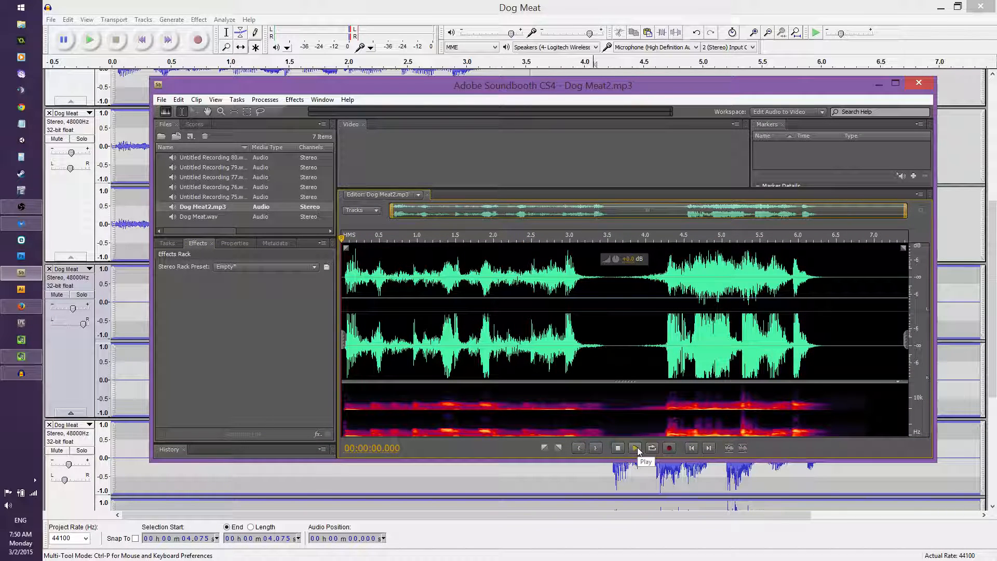
click(634, 448)
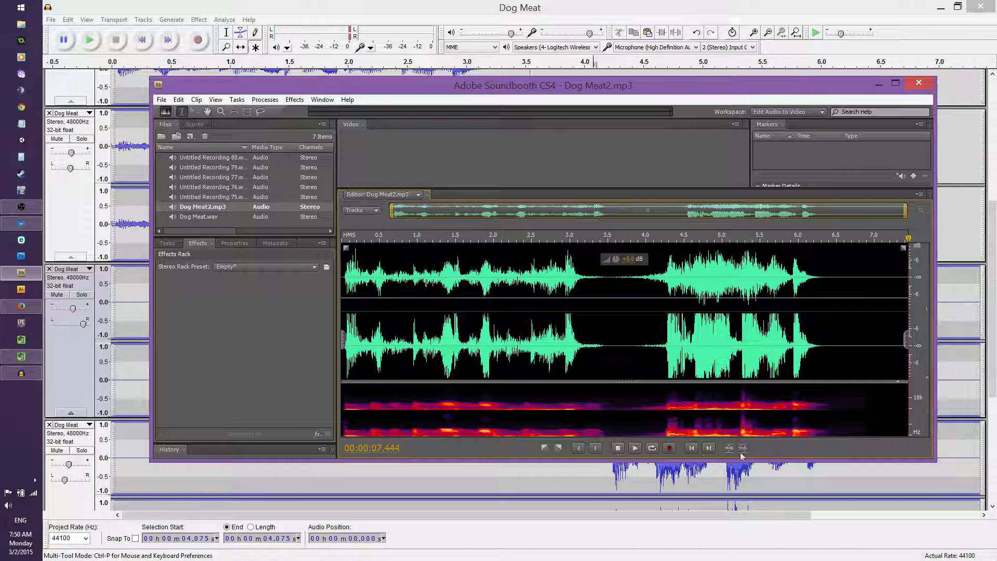
mouse_move(618, 451)
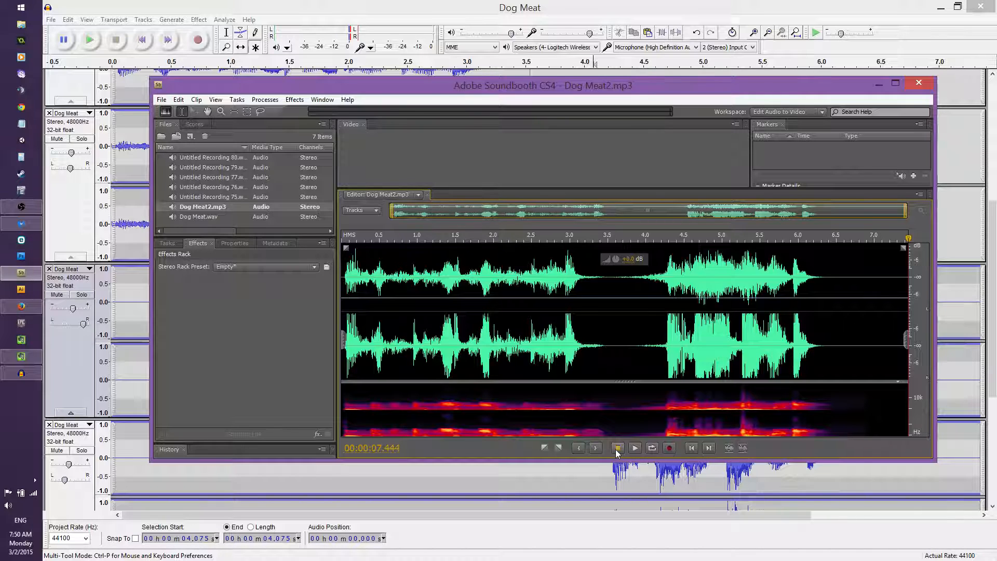
click(617, 449)
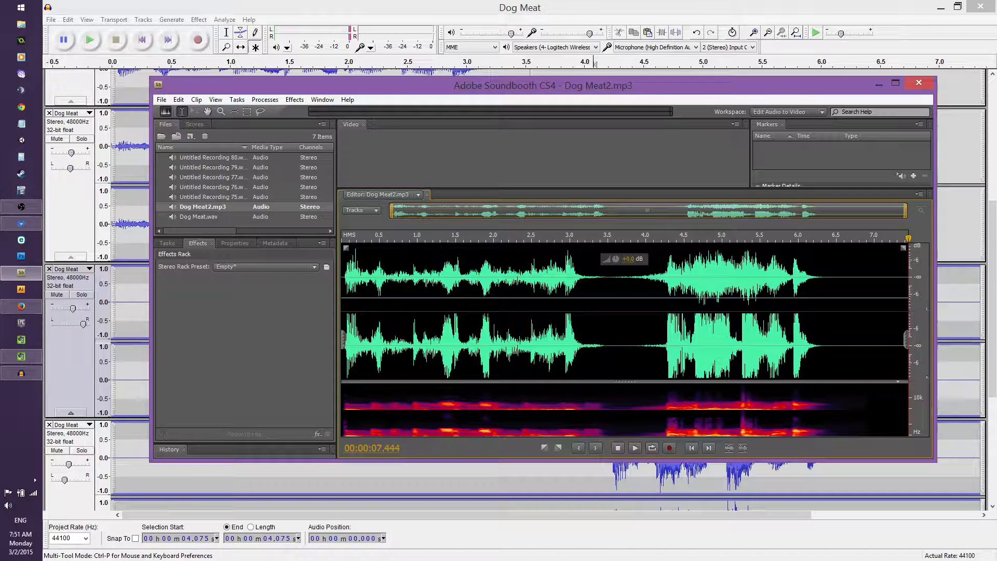